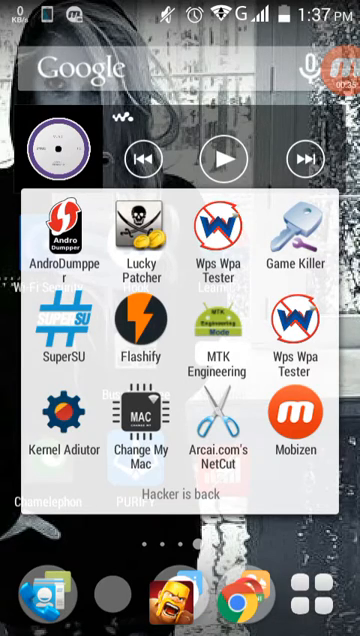
- Launch Arcai.com's NetCut from the home-screen app folder to show RD-PC on the Cut tab
{"action": "left_click", "coordinate": [208, 424]}
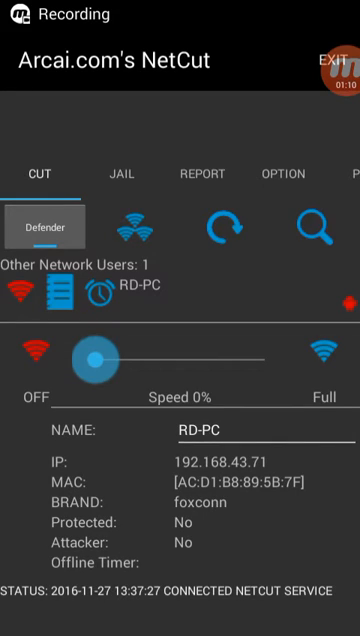
- Move RD-PC's speed slider from OFF to 25%, then Full, then back down until the tip appears
{"action": "left_click_drag", "start_coordinate": [88, 356], "coordinate": [136, 356]}
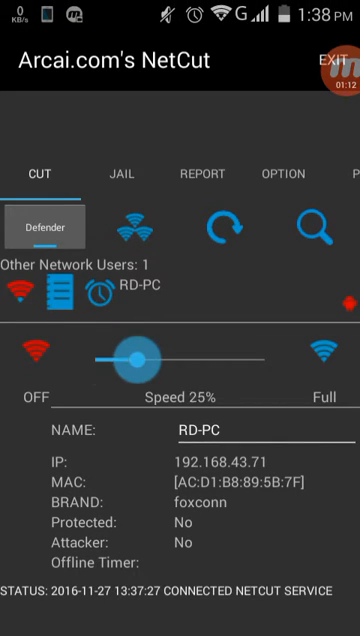
{"action": "left_click_drag", "start_coordinate": [136, 352], "coordinate": [260, 352]}
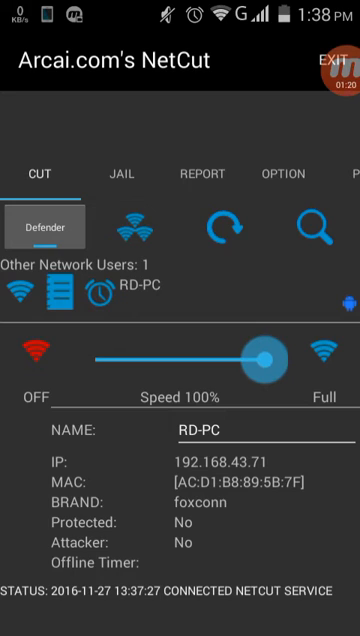
{"action": "left_click_drag", "start_coordinate": [262, 352], "coordinate": [96, 352]}
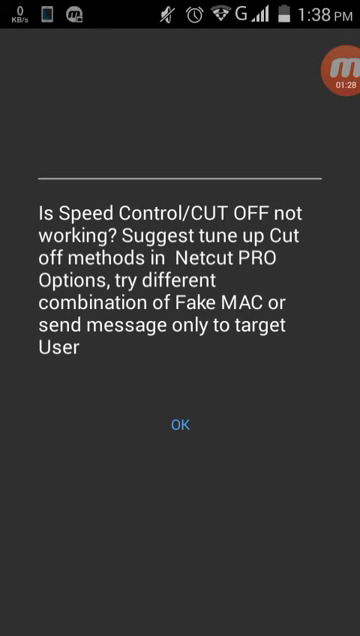
- Dismiss the speed-control tip with OK, leaving RD-PC cut off at 0%
{"action": "left_click", "coordinate": [180, 424]}
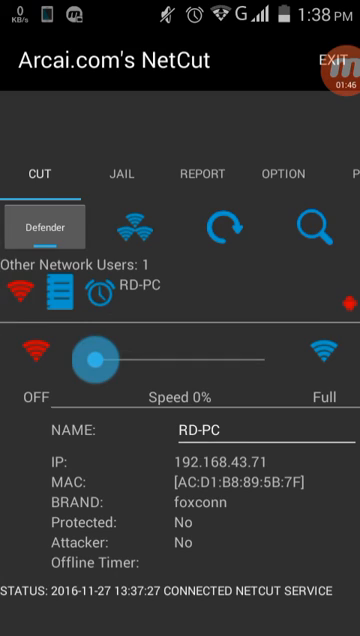
{"action": "left_click", "coordinate": [62, 226]}
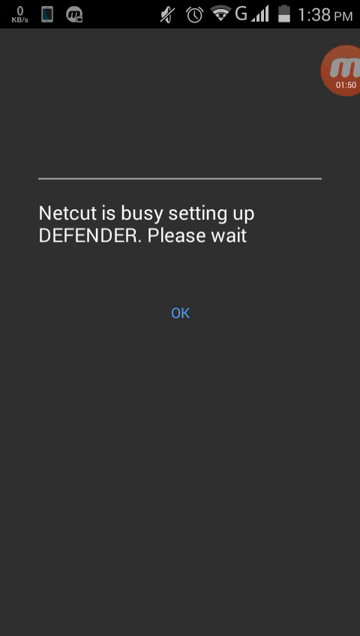
{"action": "left_click", "coordinate": [178, 312]}
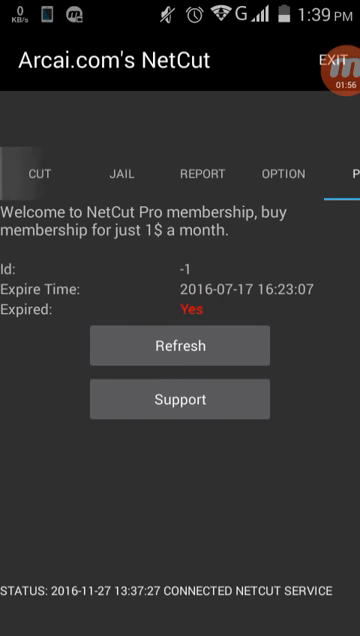
{"action": "left_click", "coordinate": [36, 174]}
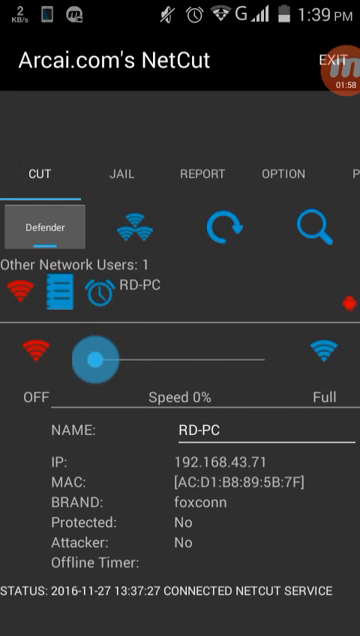